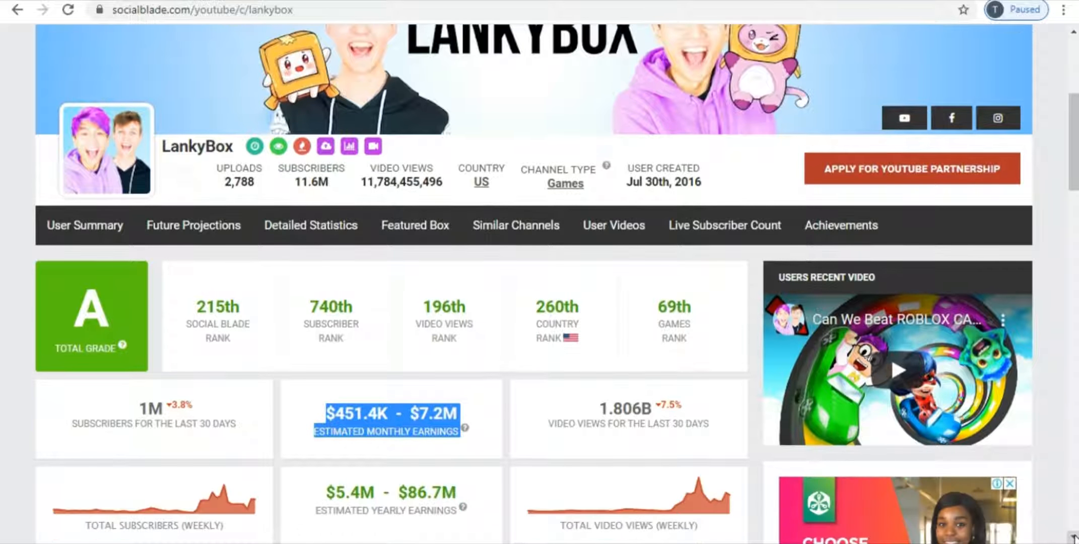
scroll("down", 3)
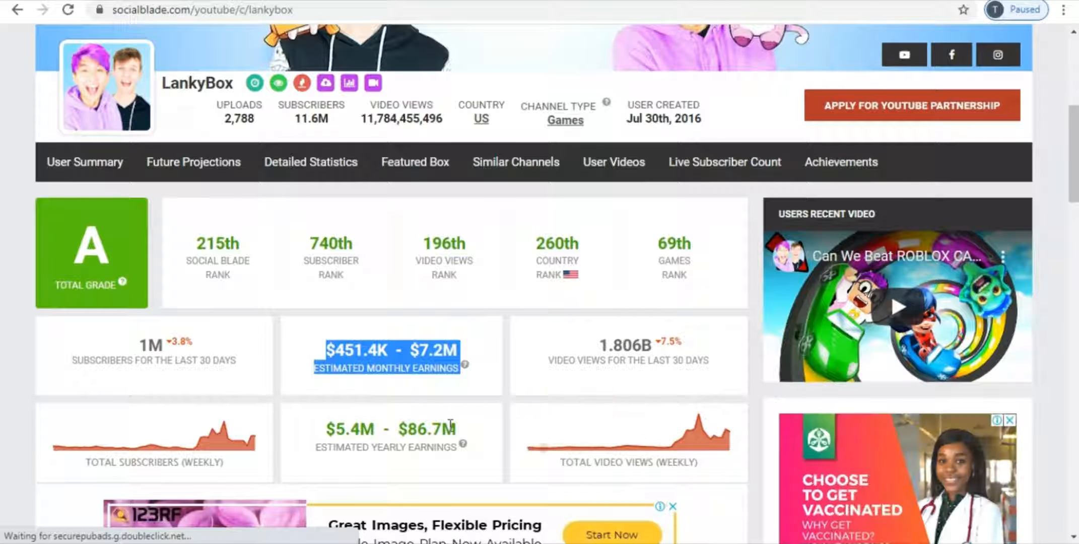
mouse_move(340, 446)
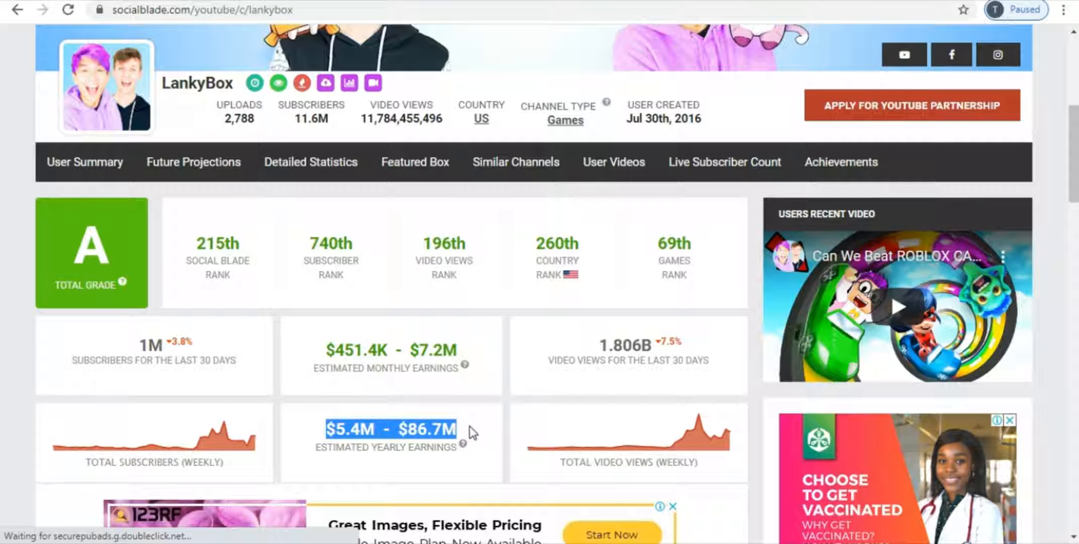
mouse_move(465, 371)
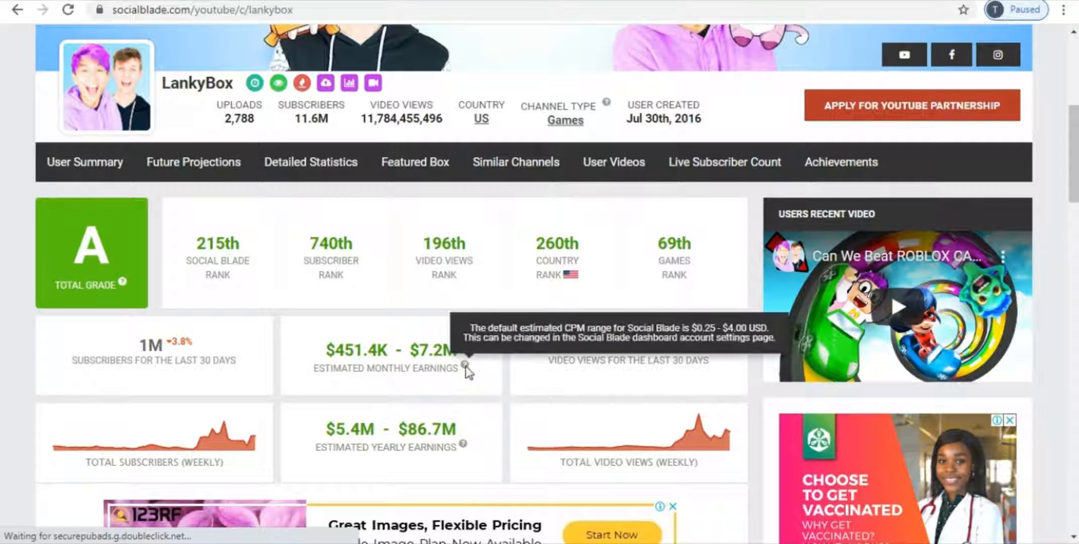